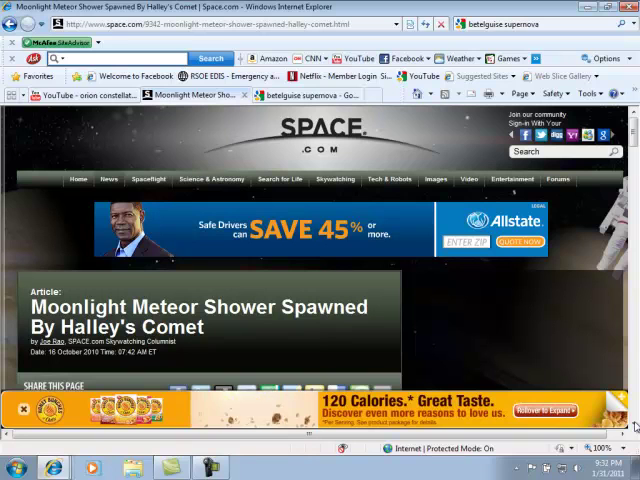
Step: Scroll the Halley's Comet meteor shower article down to the Orion star chart showing Betelgeuse and the Orionids radiant
scroll("down", 3)
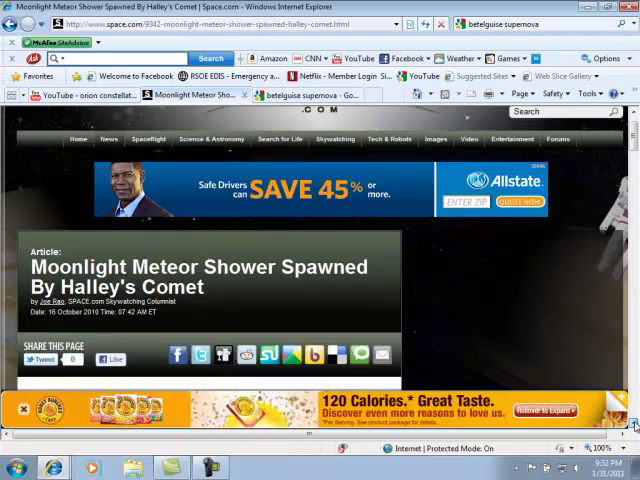
scroll("down", 3)
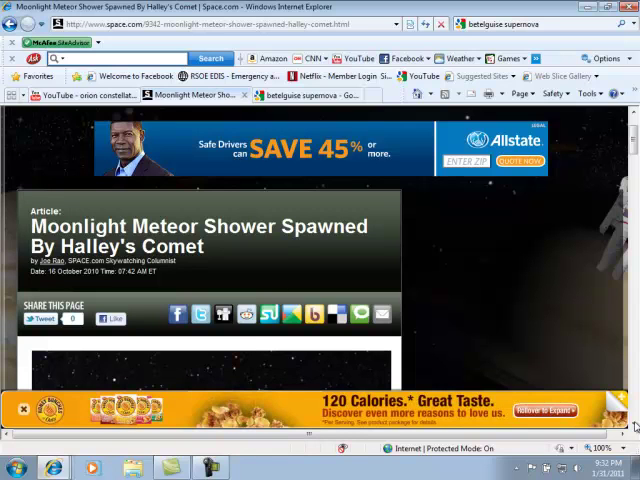
scroll("down", 3)
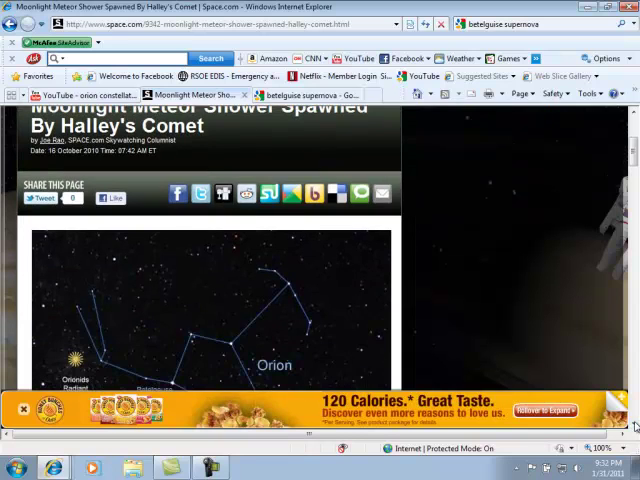
scroll("down", 3)
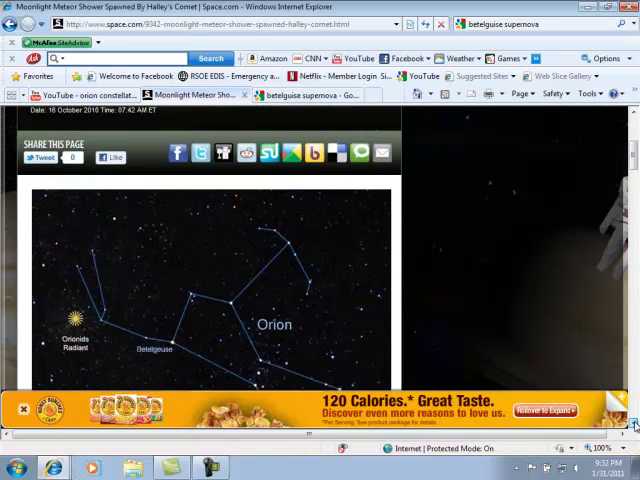
scroll("down", 3)
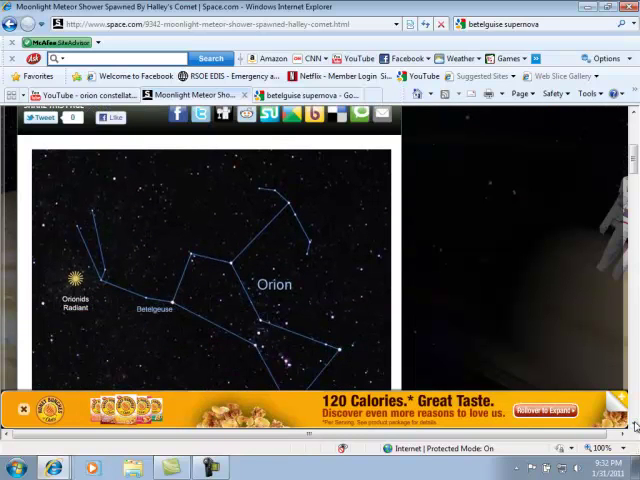
scroll("down", 3)
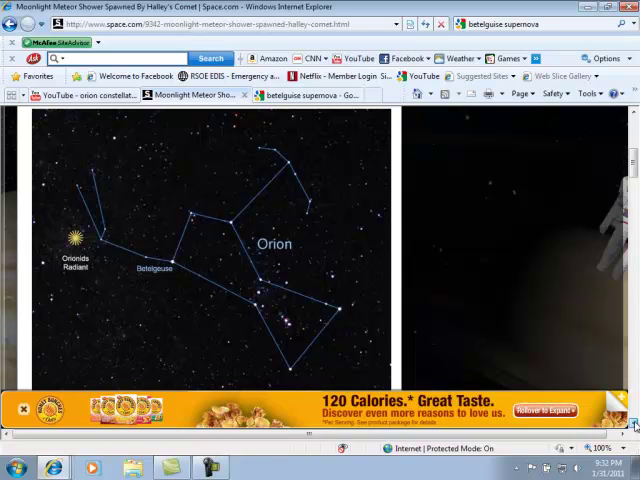
Step: Scroll past the star chart to the paragraphs on when and where to watch the Orionids
scroll("down", 3)
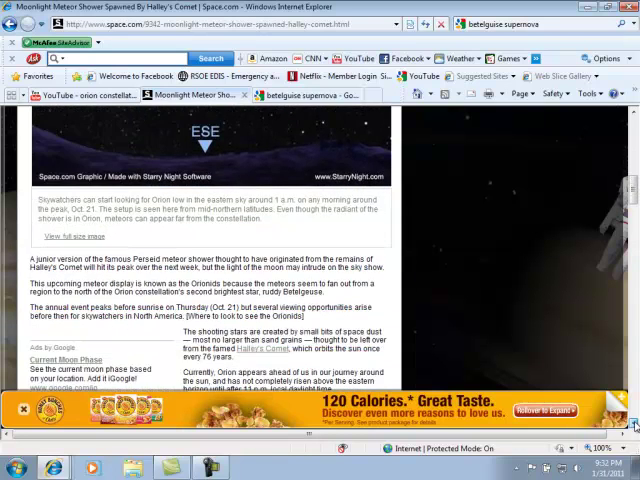
scroll("down", 3)
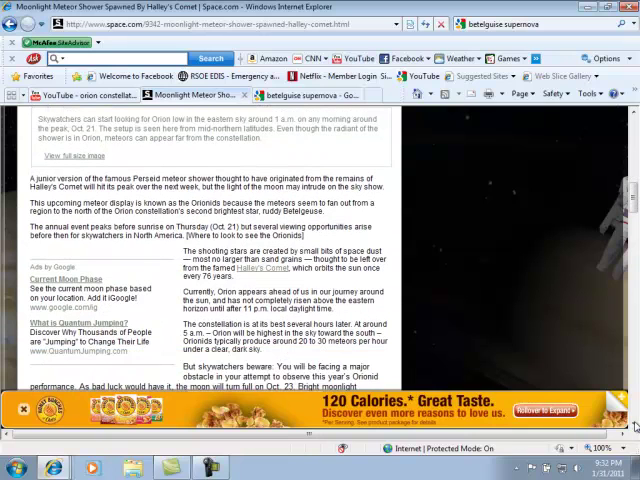
mouse_move(536, 280)
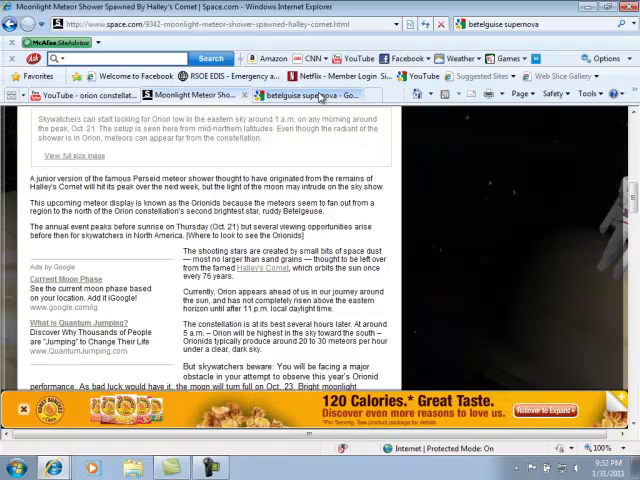
Step: Switch to the Google results for 'betelgeuse supernova' and read down the first results
left_click(320, 96)
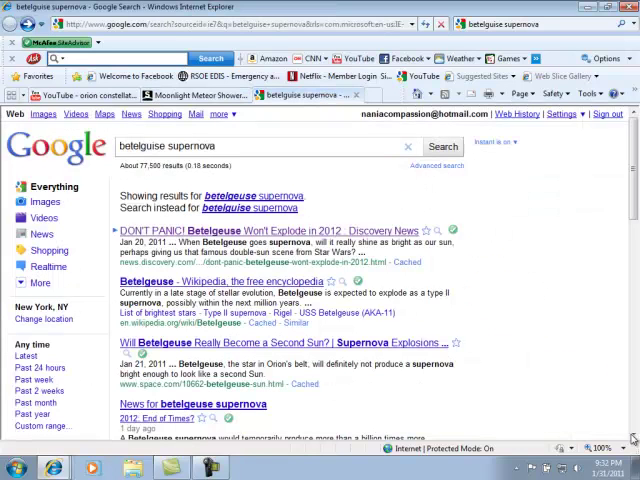
scroll("down", 3)
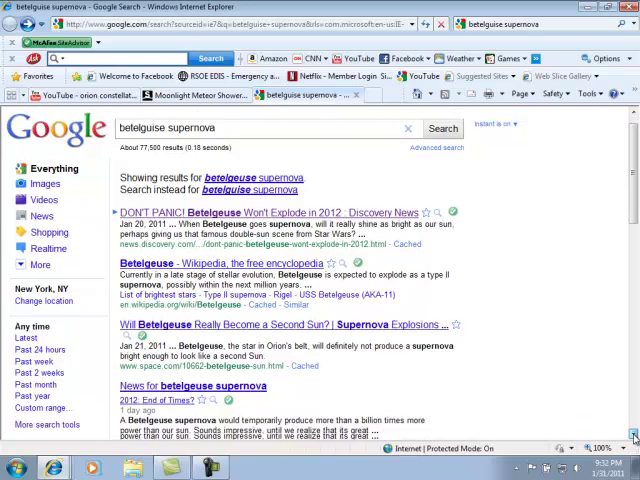
scroll("down", 3)
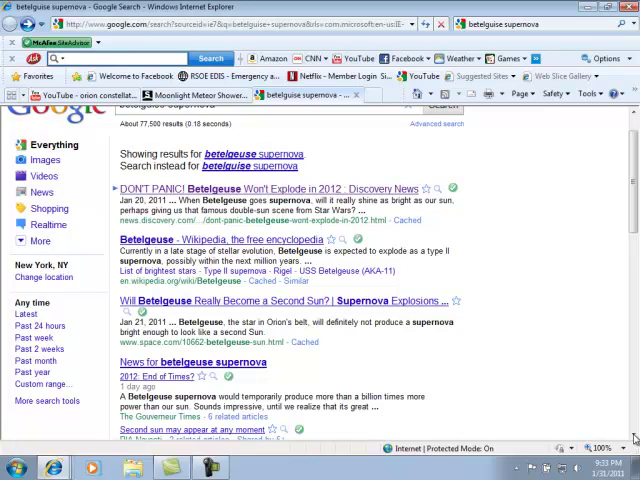
scroll("down", 3)
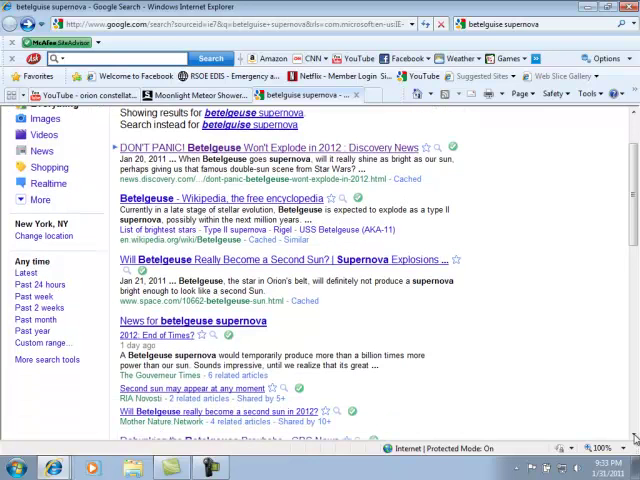
scroll("down", 3)
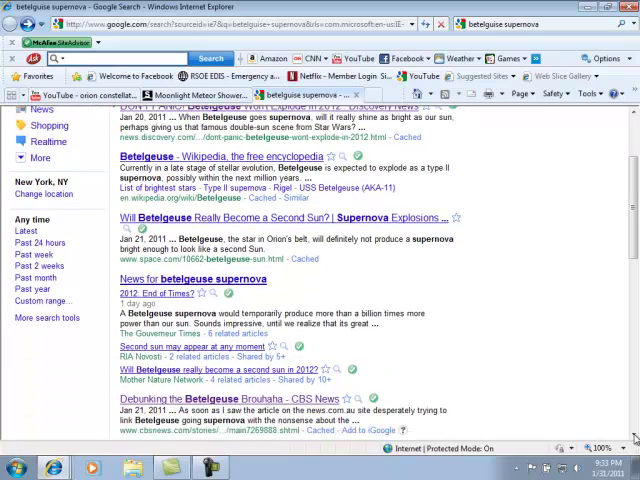
scroll("down", 3)
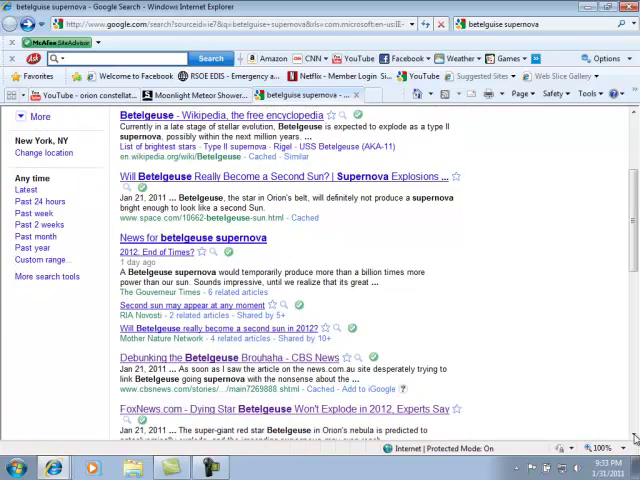
Step: Continue through the remaining Betelgeuse supernova results to the bottom of the page
scroll("down", 3)
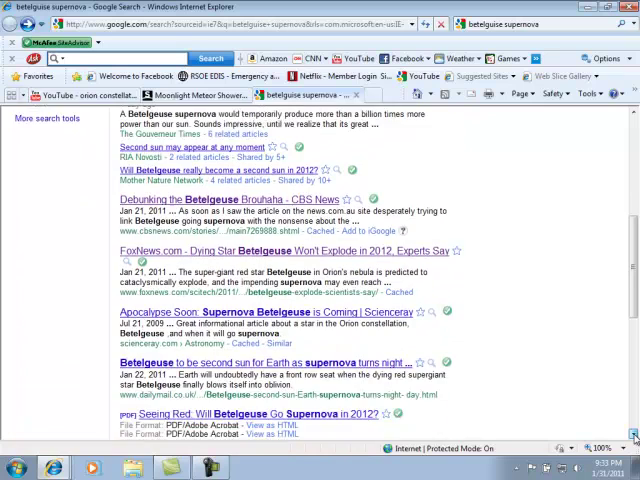
scroll("down", 3)
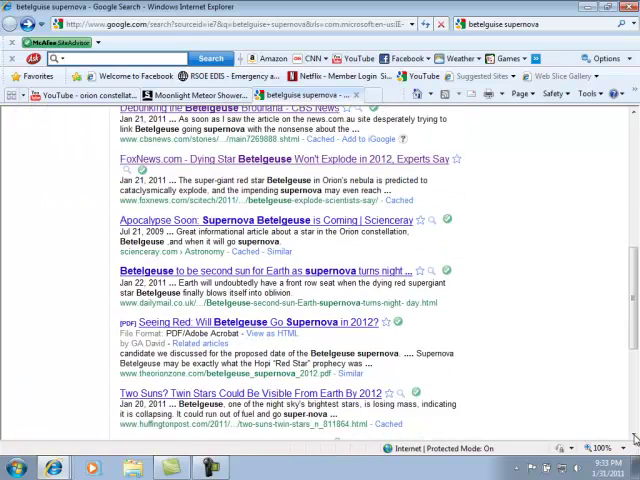
scroll("down", 3)
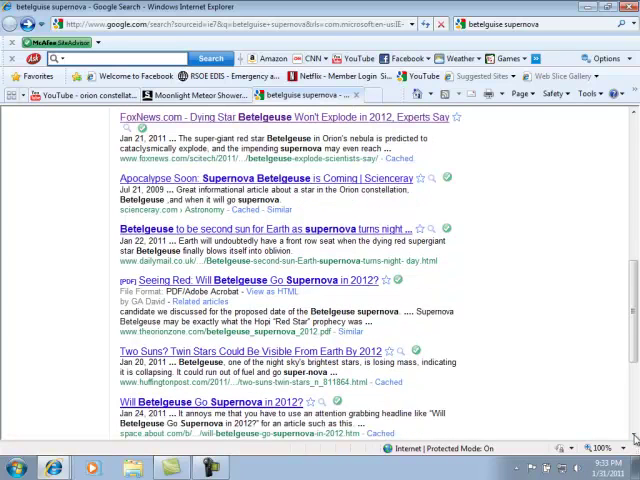
scroll("down", 3)
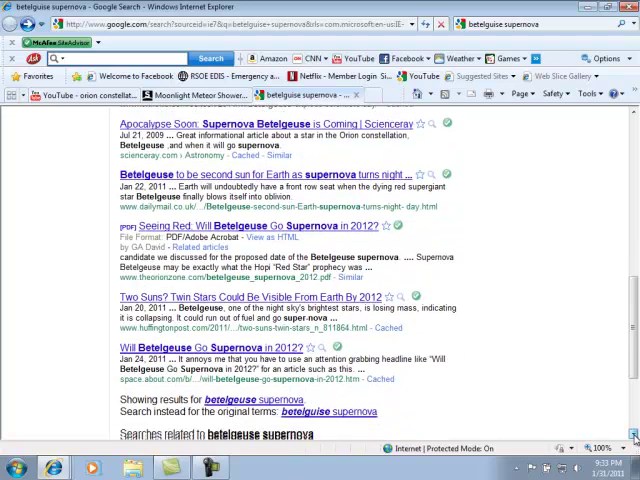
scroll("down", 3)
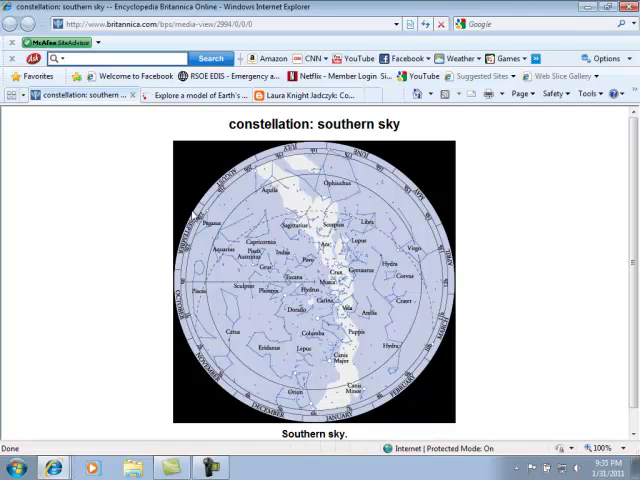
Step: Switch to the ClassZone model of Earth's yearly revolution around the Sun
left_click(200, 96)
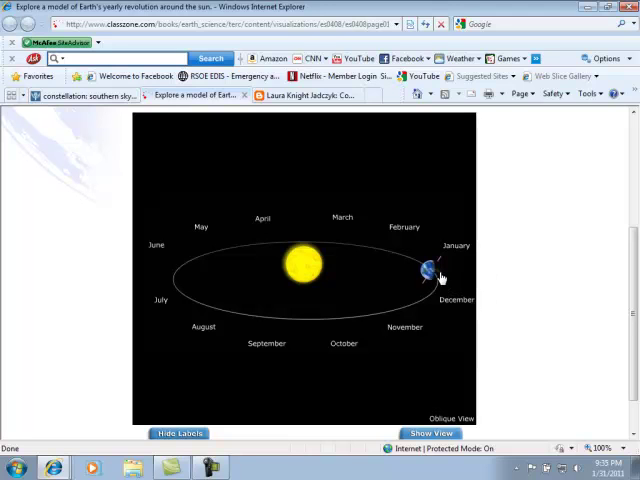
mouse_move(440, 316)
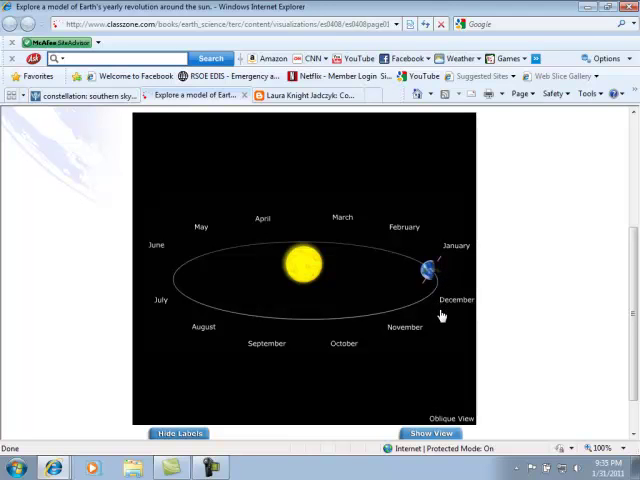
mouse_move(572, 304)
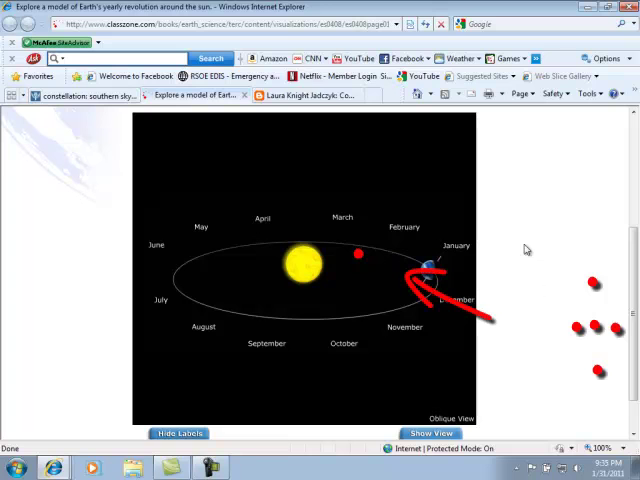
Step: Switch to the Comet Elenin Update blog post and play its 25-second orbit-chart video full screen
left_click(300, 96)
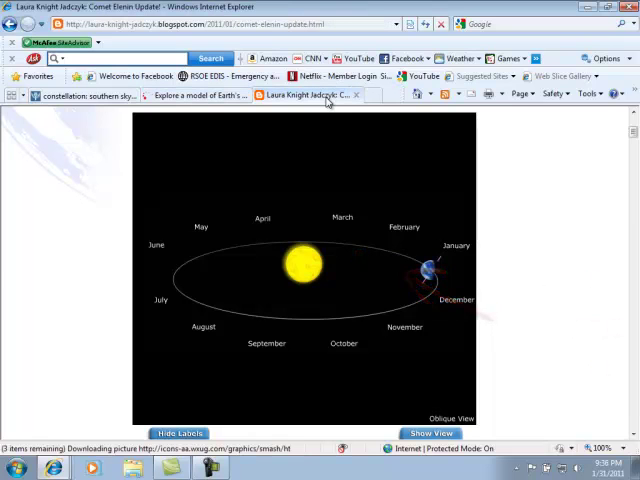
scroll("down", 3)
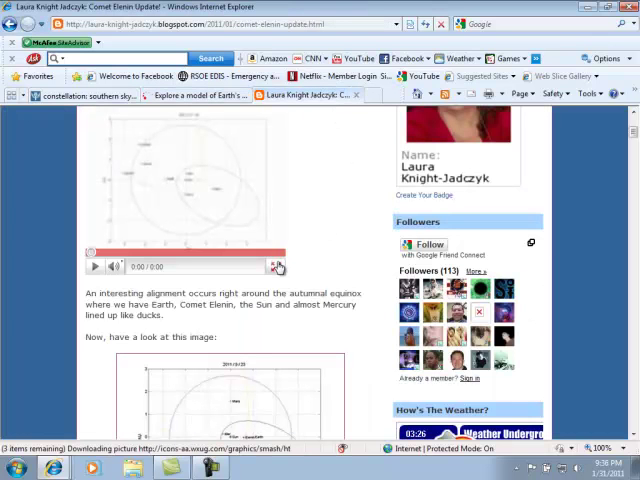
mouse_move(280, 268)
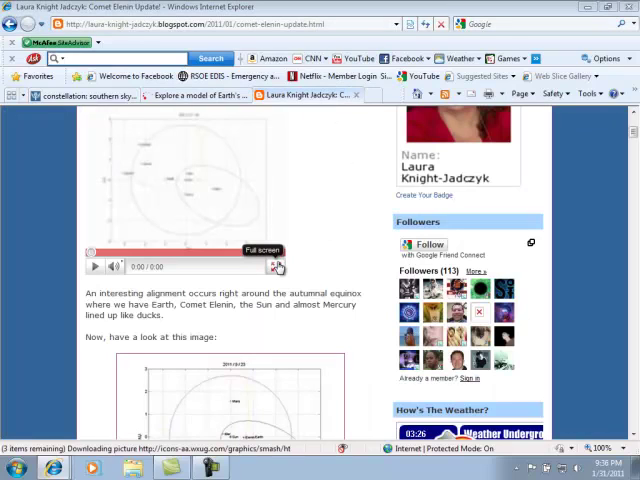
left_click(280, 266)
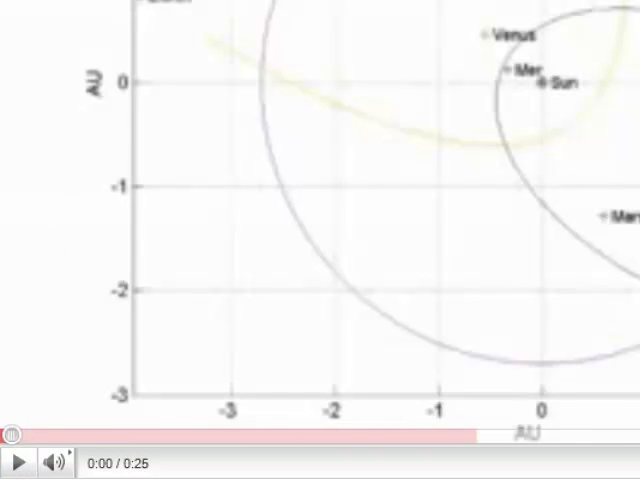
mouse_move(140, 12)
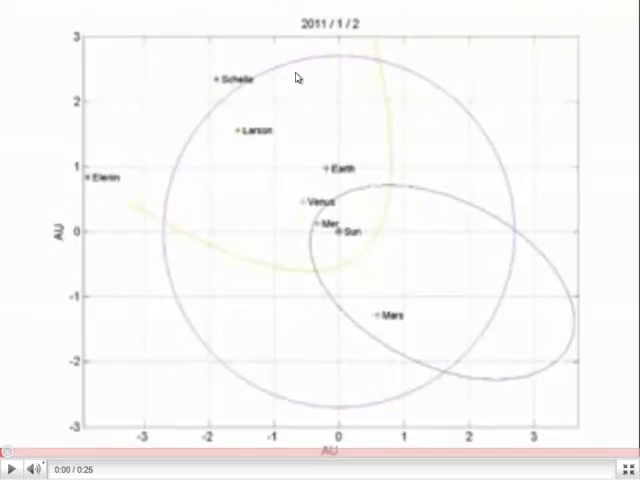
mouse_move(158, 232)
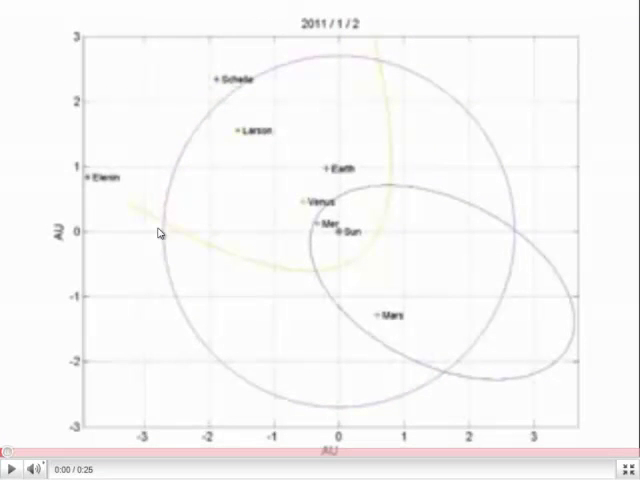
mouse_move(16, 16)
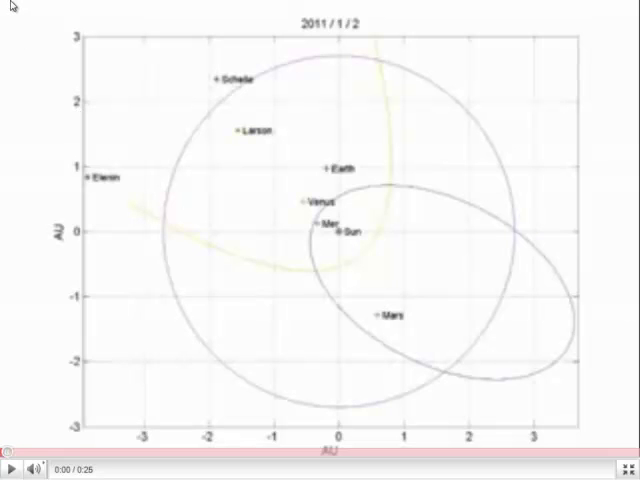
mouse_move(120, 140)
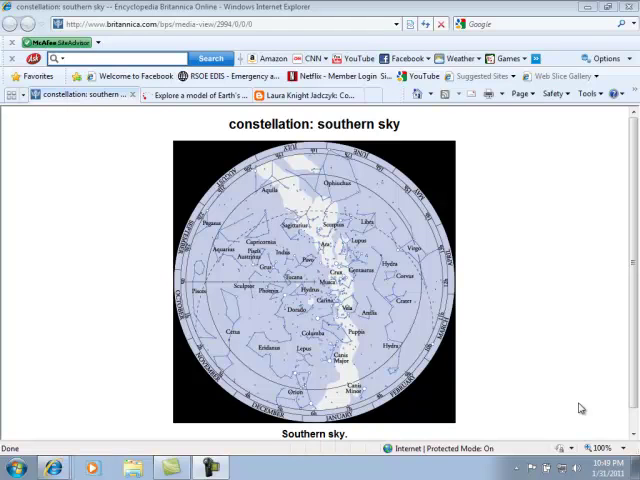
mouse_move(490, 332)
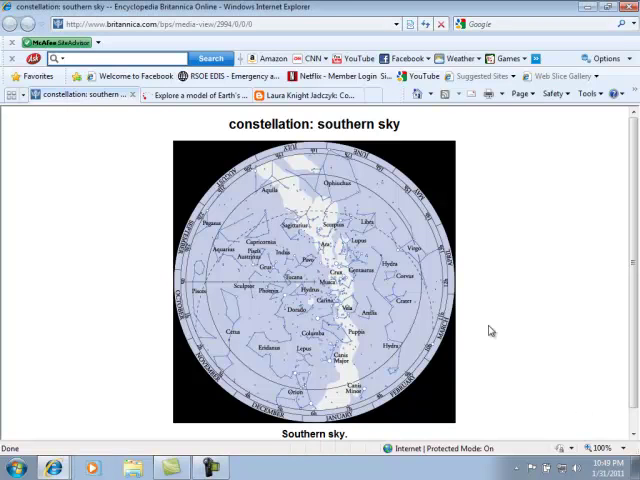